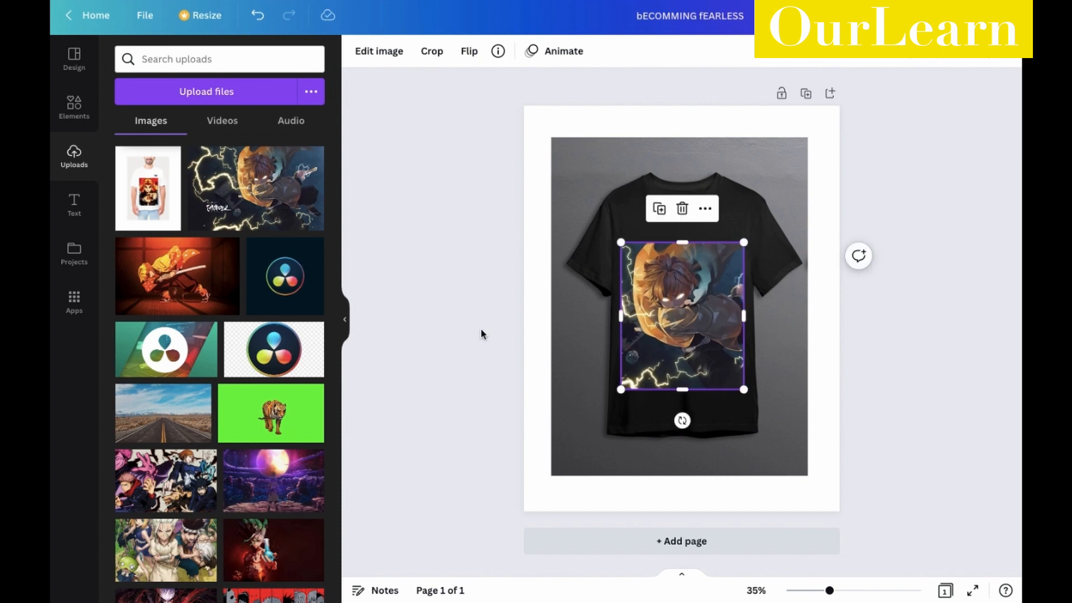
# - Leave the black t-shirt design and view the reference LISTE shirt photo
pyautogui.click(74, 205)
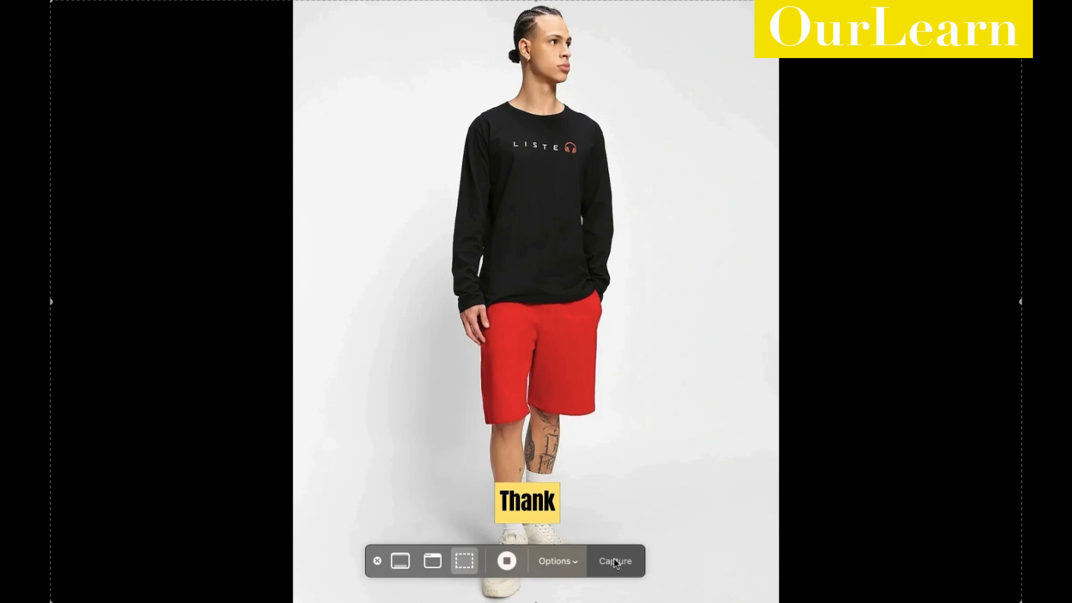
pyautogui.moveTo(588, 456)
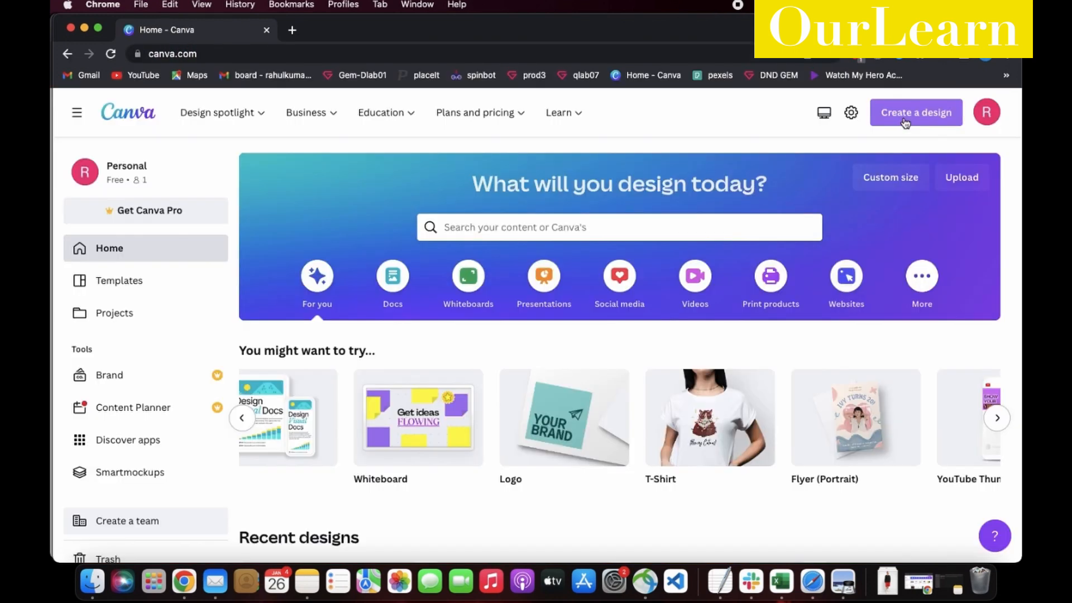
# - Create a new blank T-Shirt design from the Create a design list
pyautogui.click(915, 111)
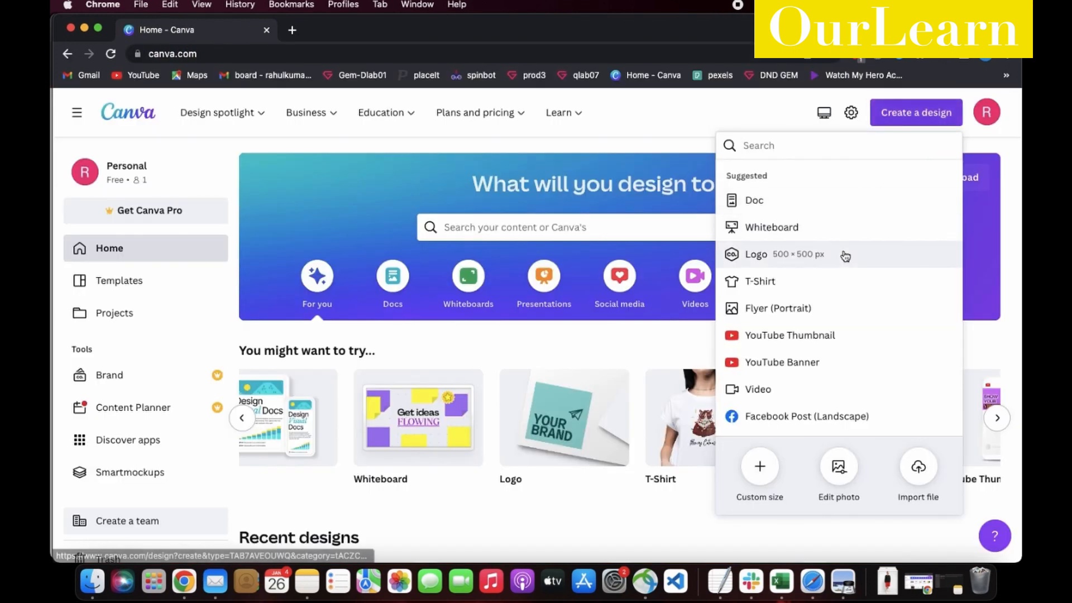
pyautogui.scroll(-3)
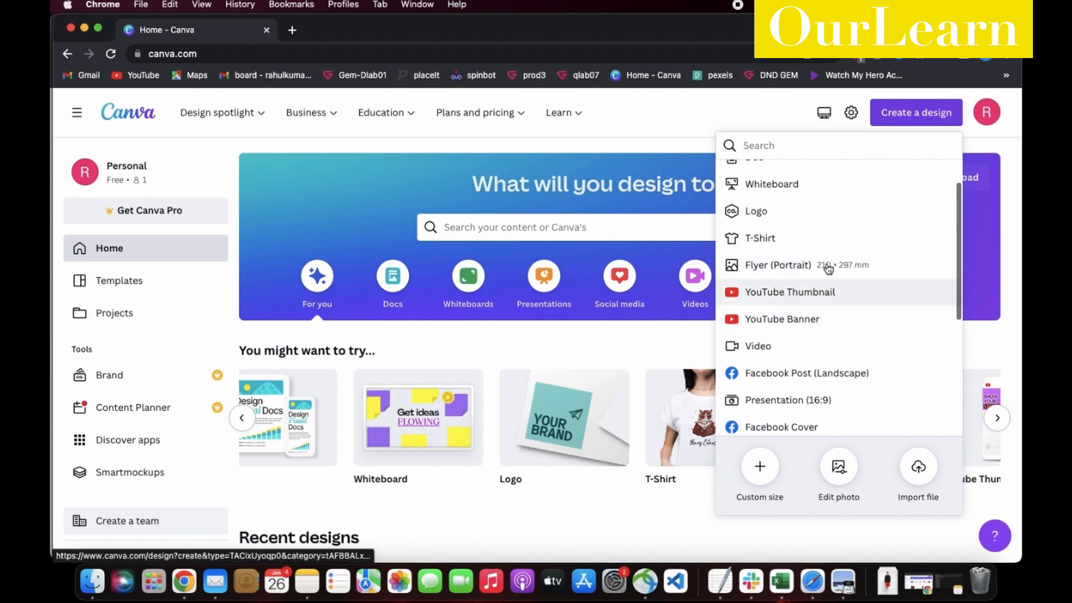
pyautogui.scroll(-3)
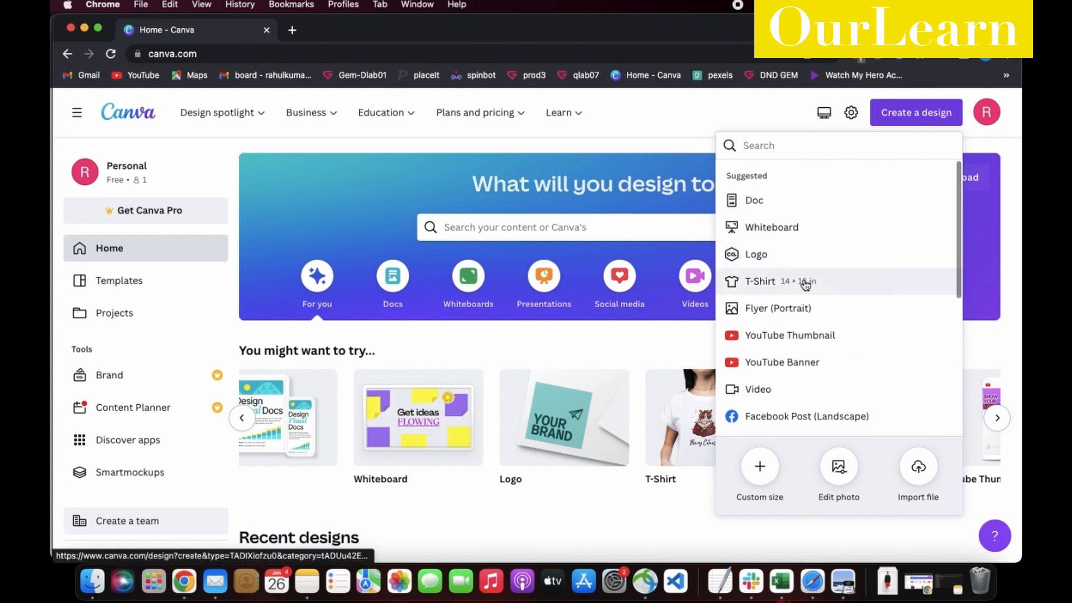
pyautogui.click(759, 282)
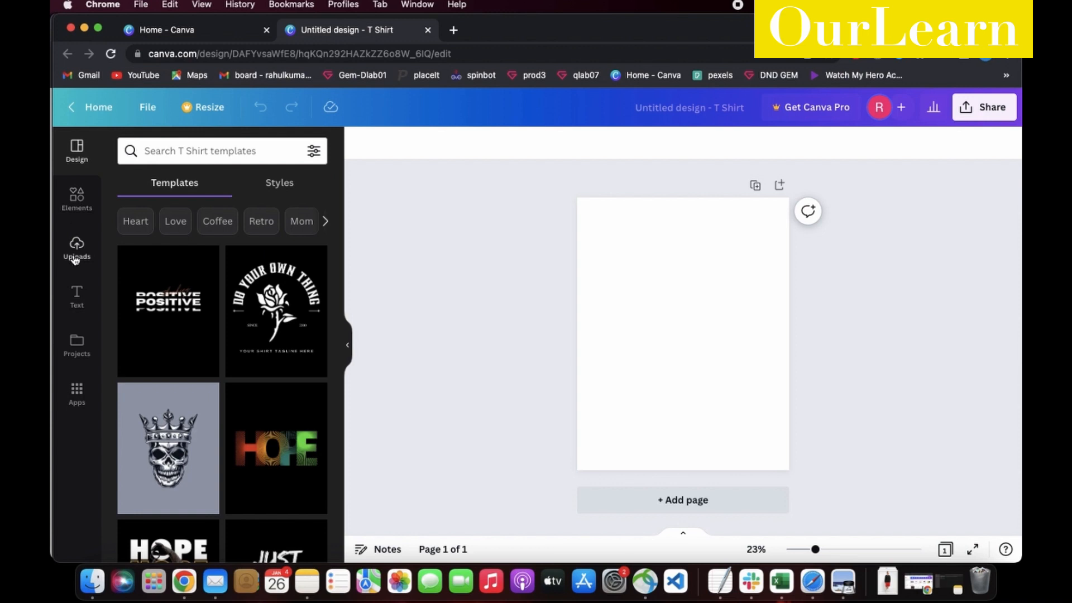
# - Upload man-simple-white-tee-studio-portrait.jpg and place it on the T-Shirt page
pyautogui.click(77, 248)
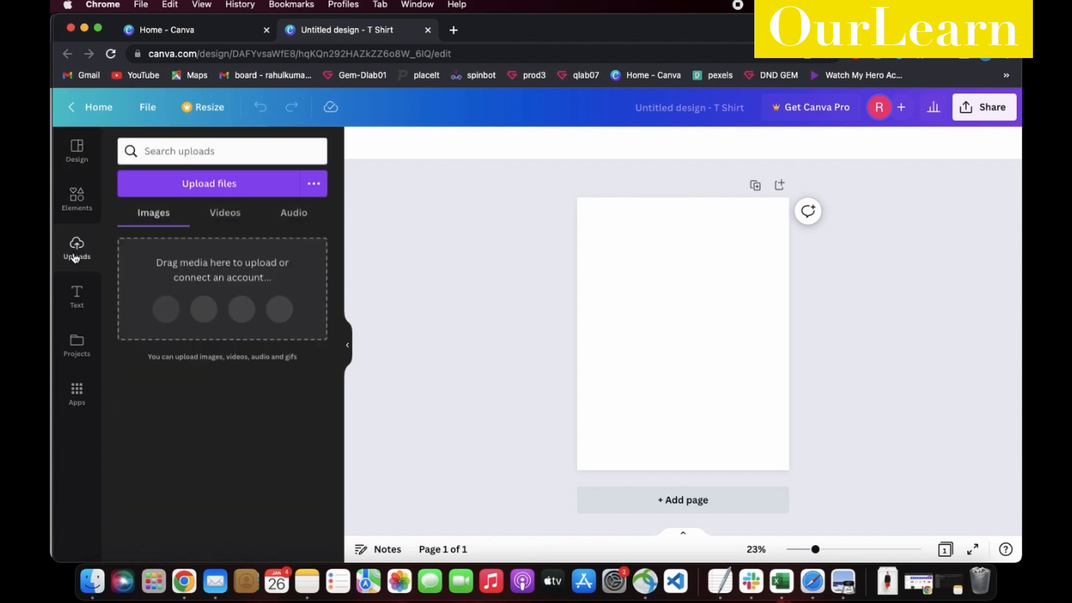
pyautogui.click(209, 183)
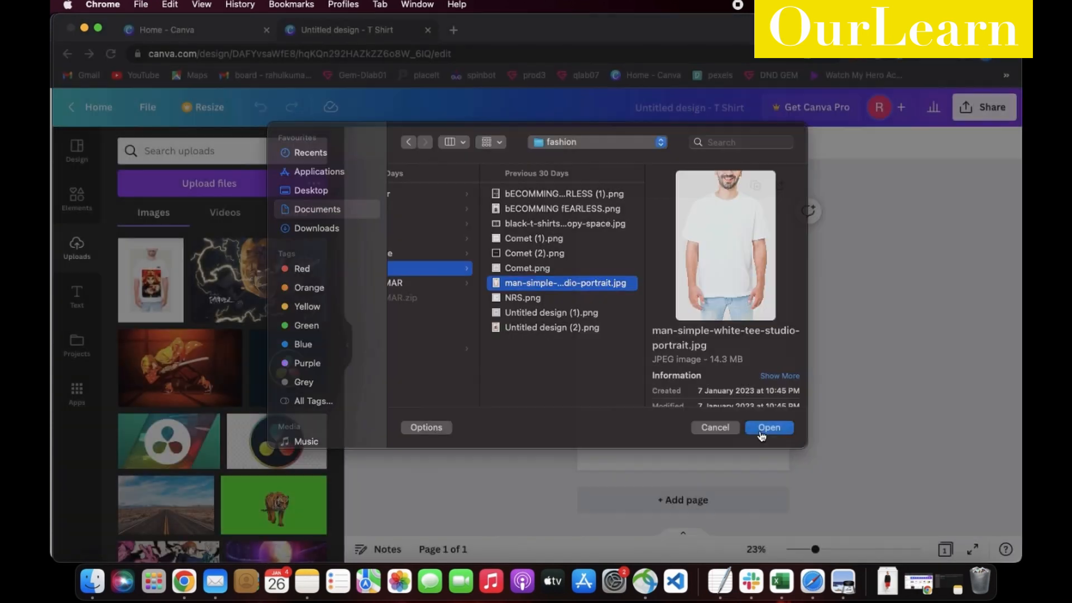
pyautogui.click(768, 428)
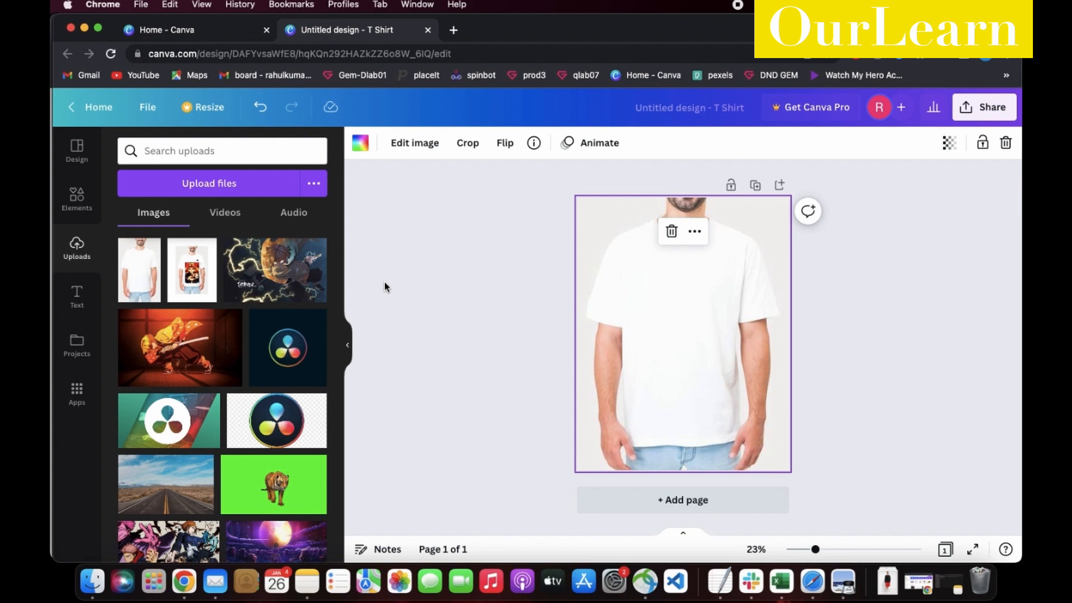
pyautogui.moveTo(278, 269)
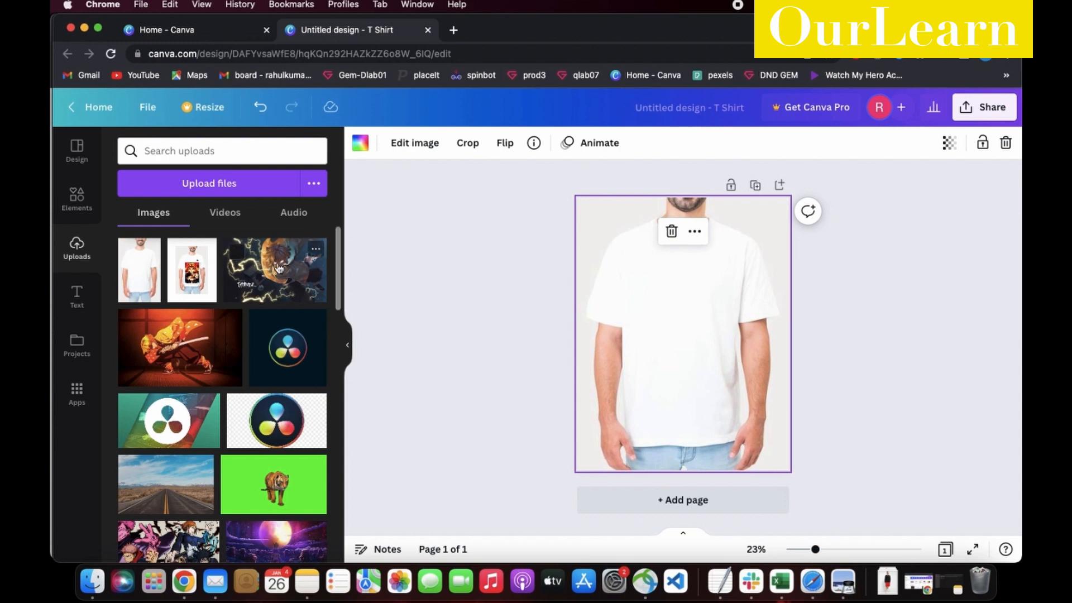
pyautogui.moveTo(104, 272)
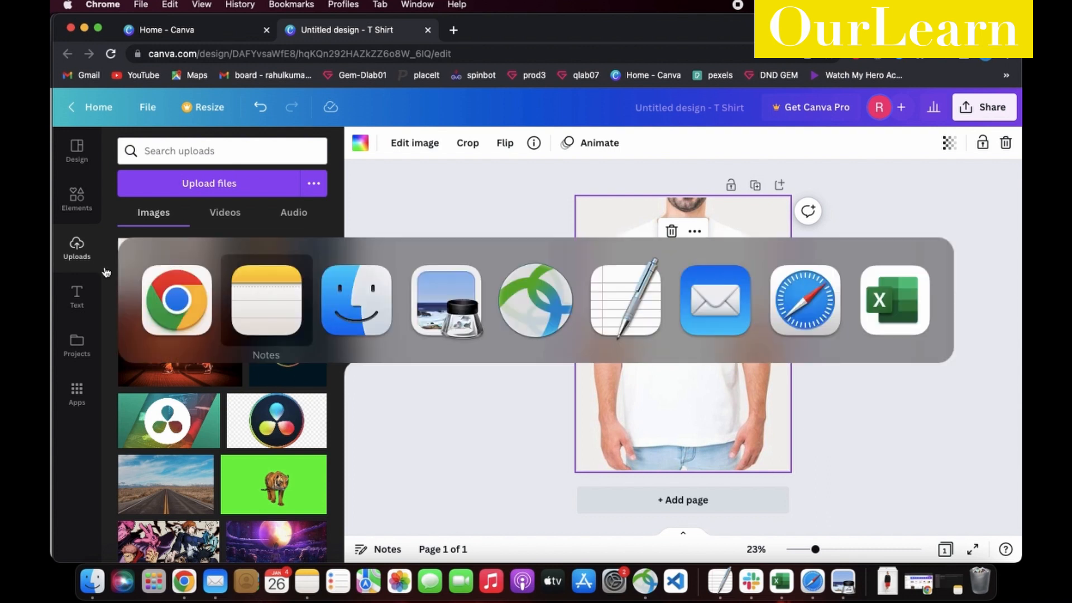
# - Add a subheading text box on the white tee reading 'LISTE'
pyautogui.click(77, 297)
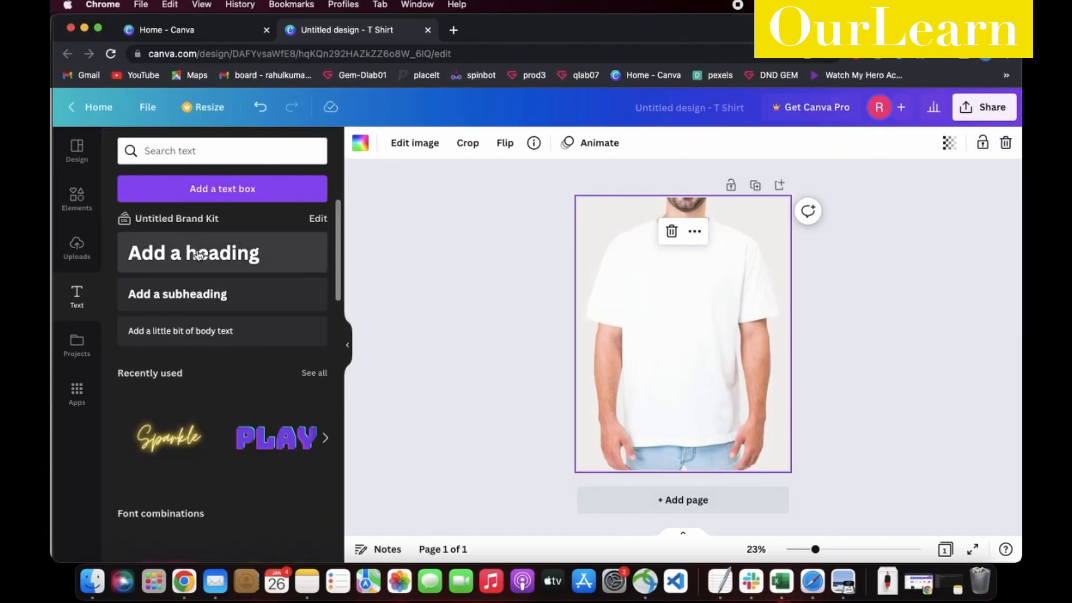
pyautogui.scroll(-3)
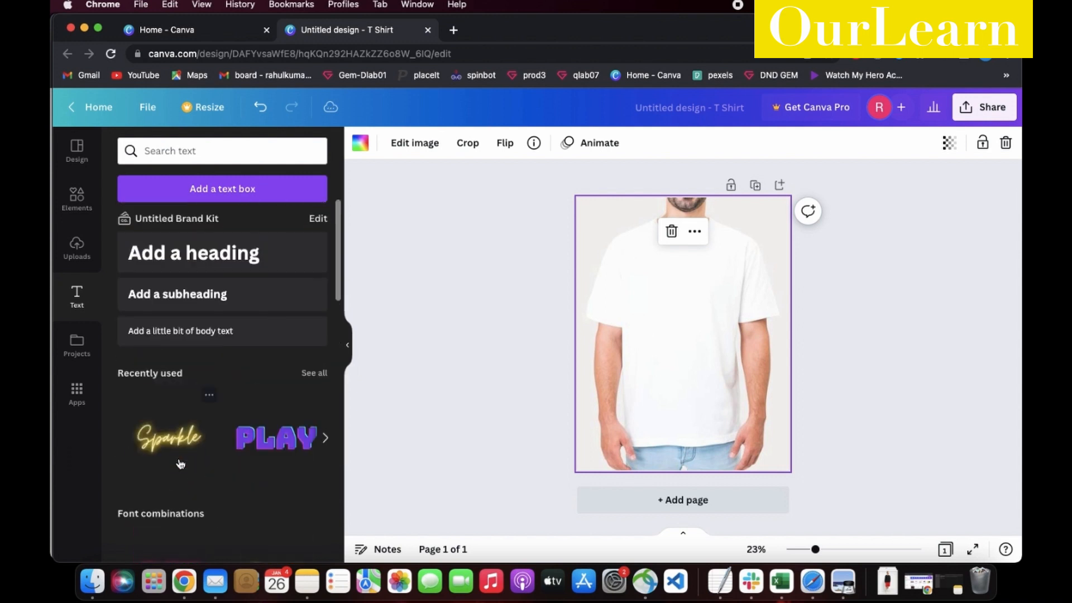
pyautogui.moveTo(193, 262)
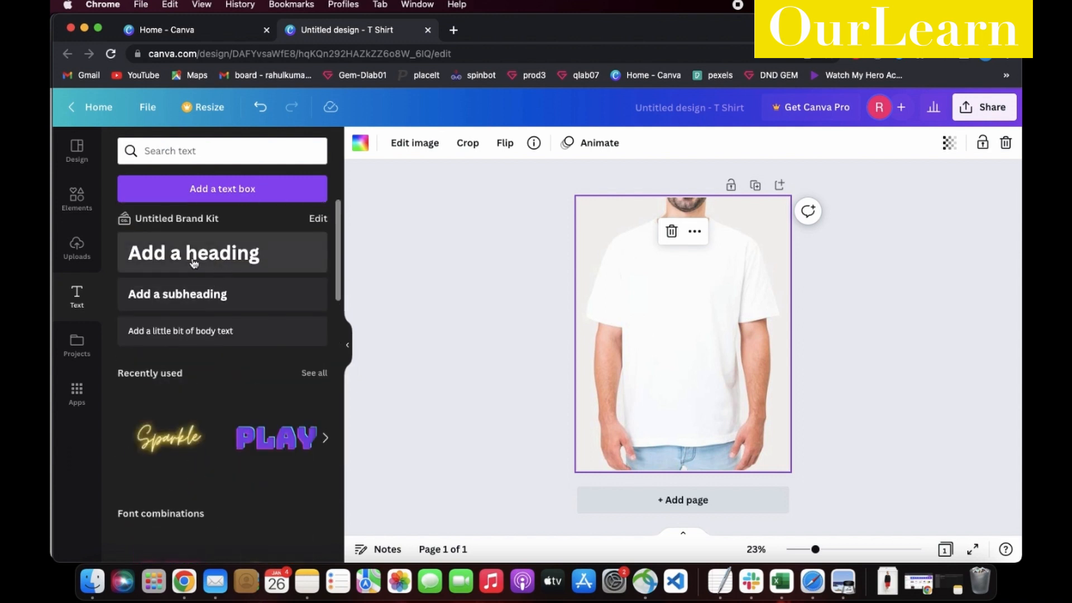
pyautogui.moveTo(190, 295)
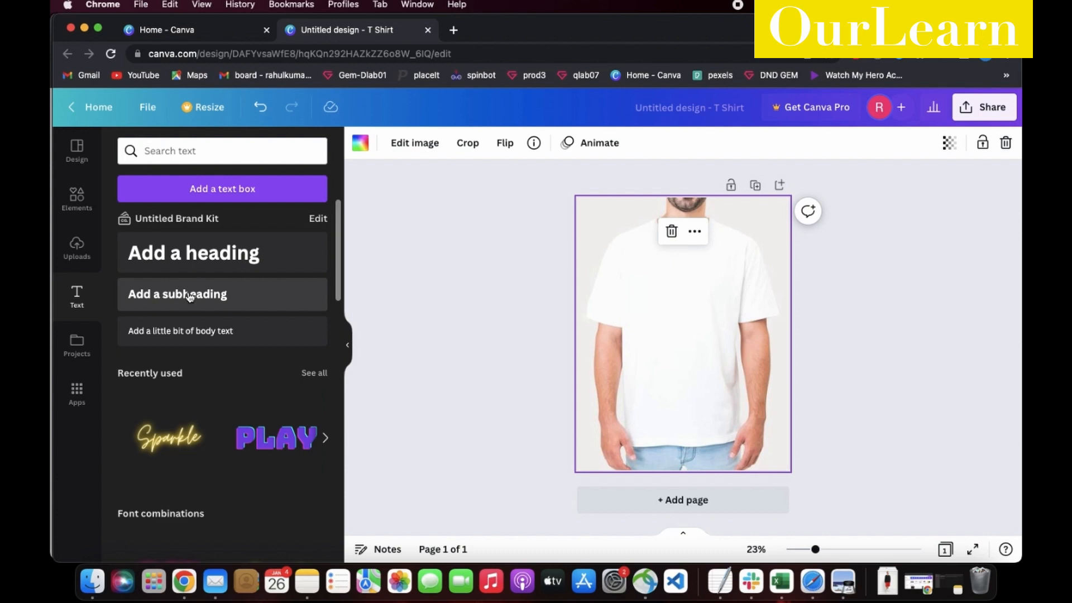
pyautogui.click(178, 294)
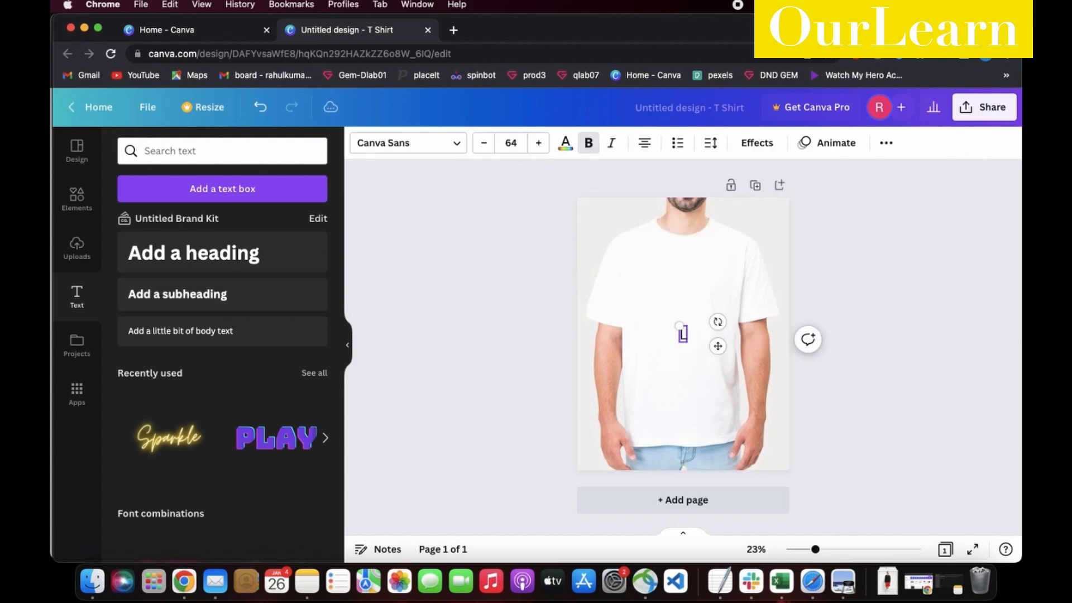
pyautogui.write('LISTEN')
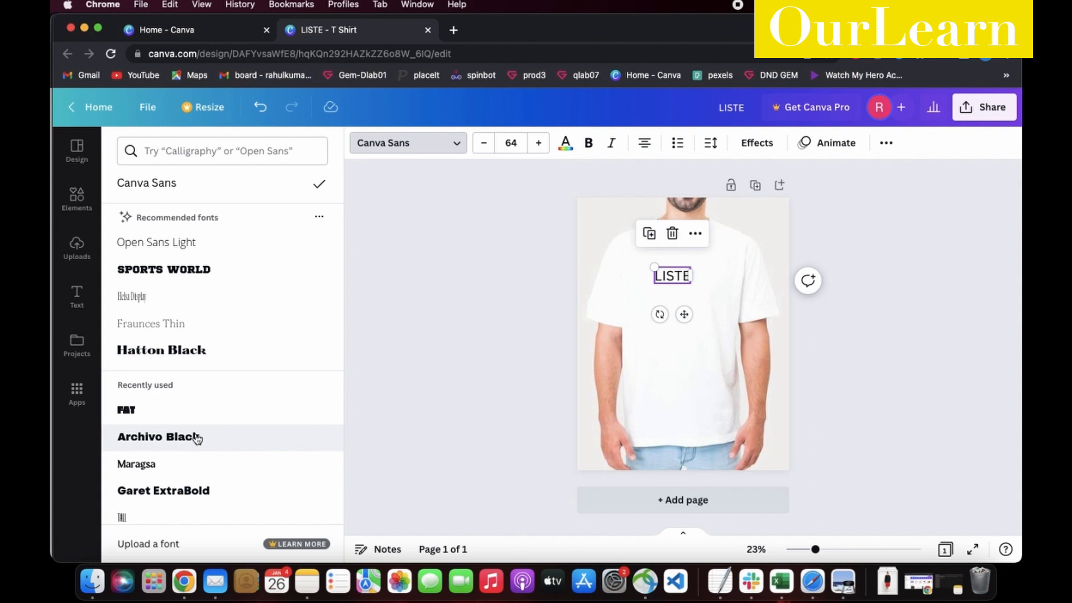
# - Set LISTE in Archivo Black and widen its letter spacing
pyautogui.click(160, 437)
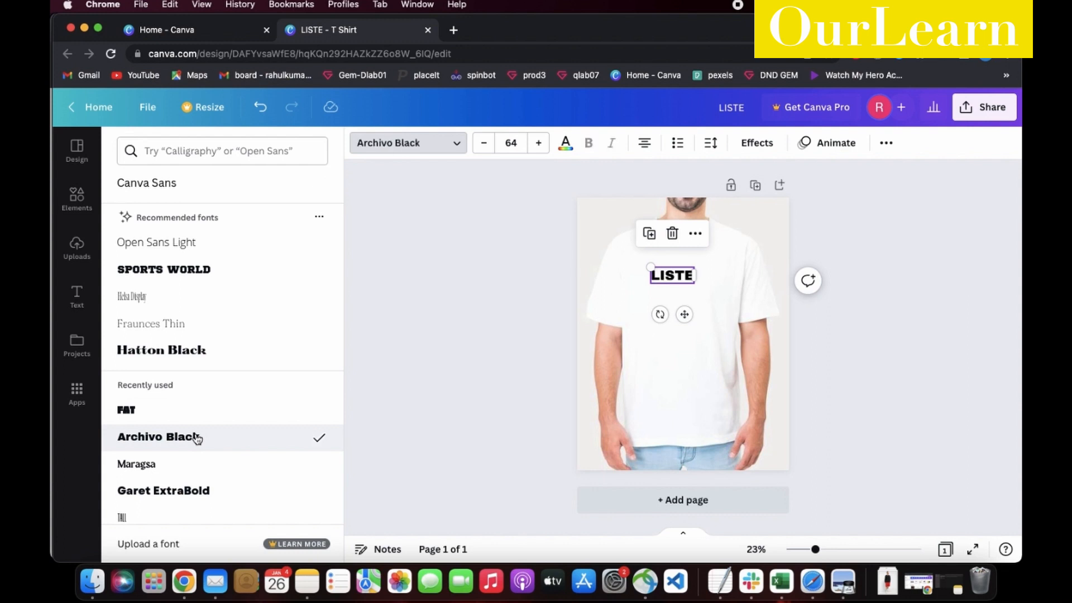
pyautogui.click(756, 143)
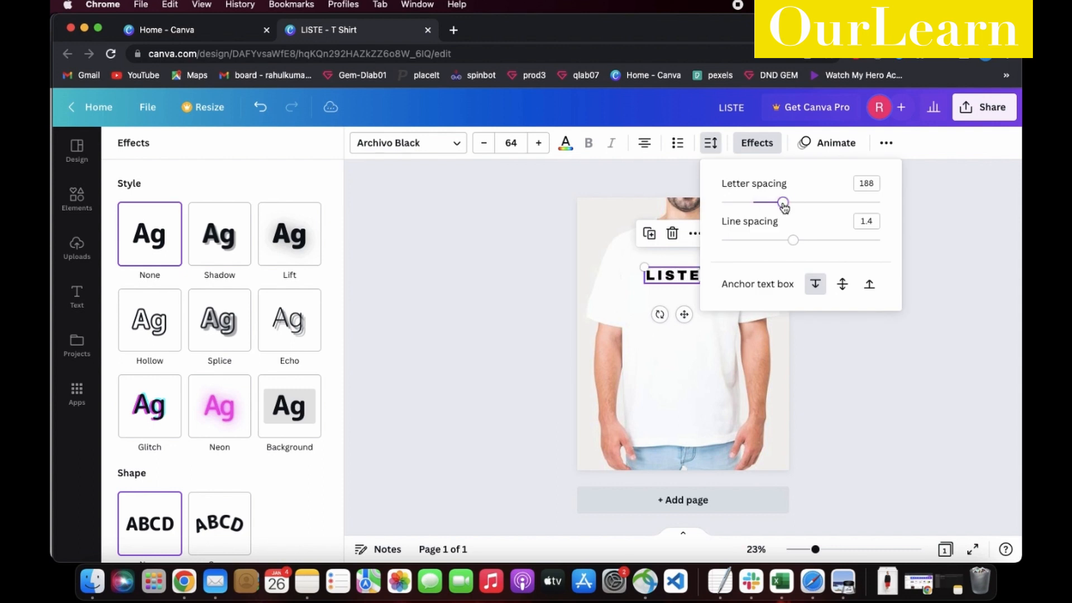
pyautogui.click(76, 297)
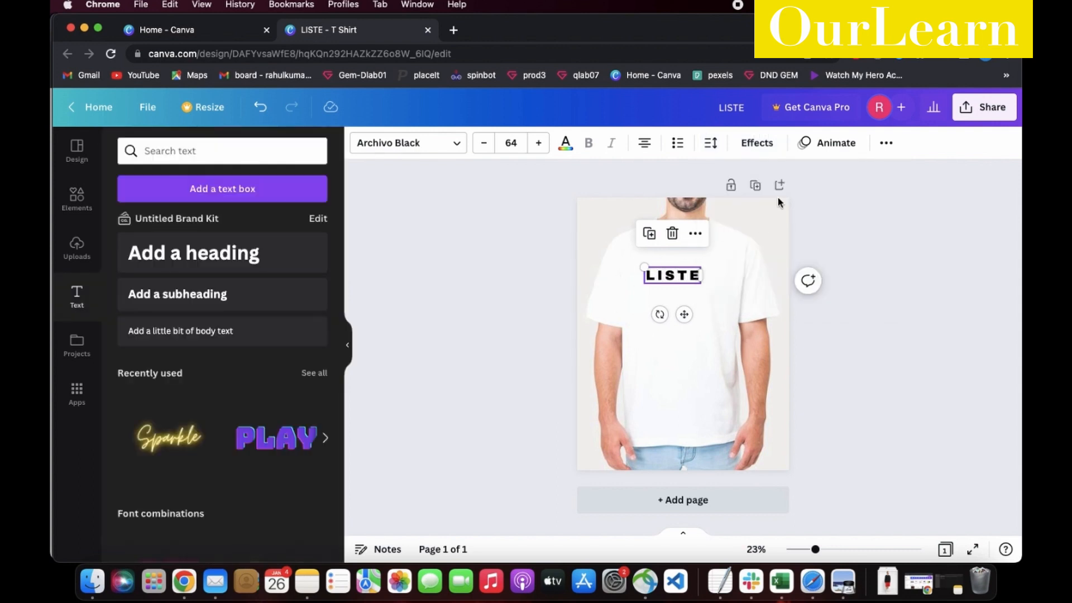
pyautogui.click(710, 142)
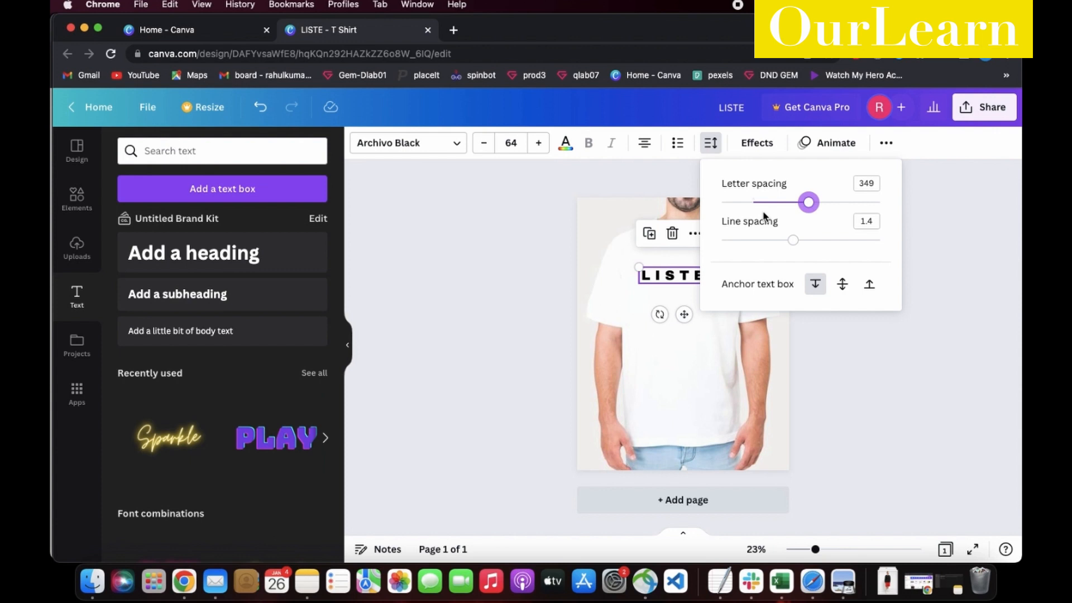
pyautogui.moveTo(808, 203); pyautogui.dragTo(819, 202)
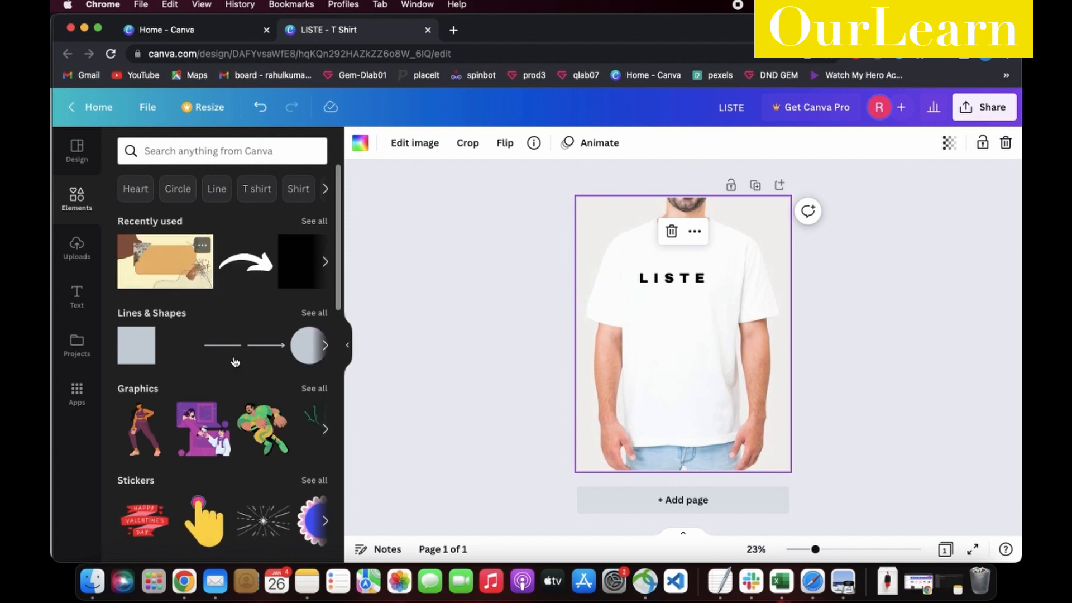
# - Search Elements for headphones, place a headphone graphic beside LISTE and colour it orange
pyautogui.scroll(-3)
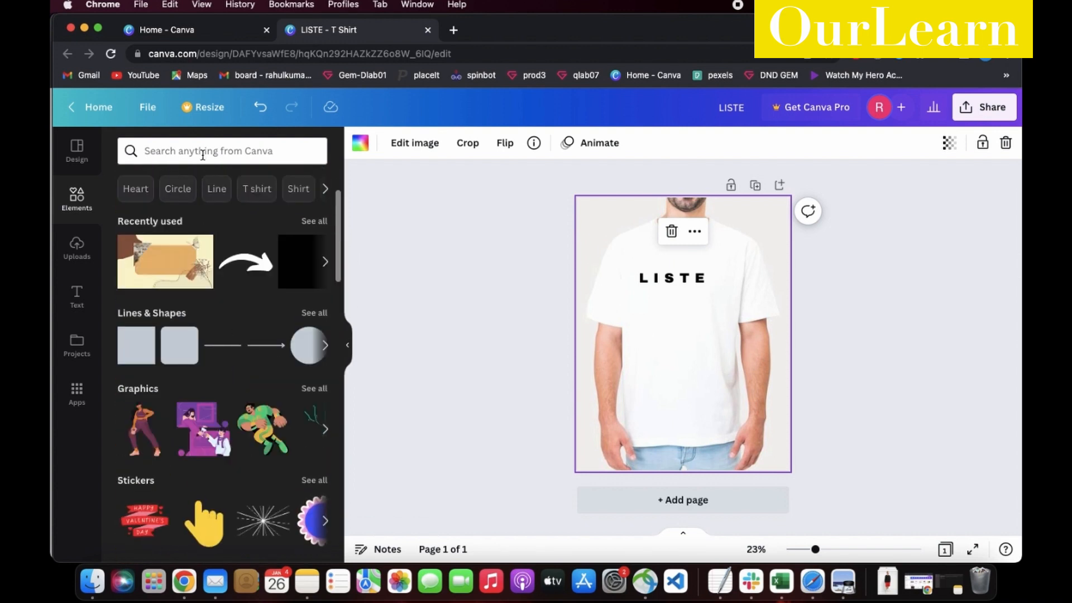
pyautogui.write('HEA')
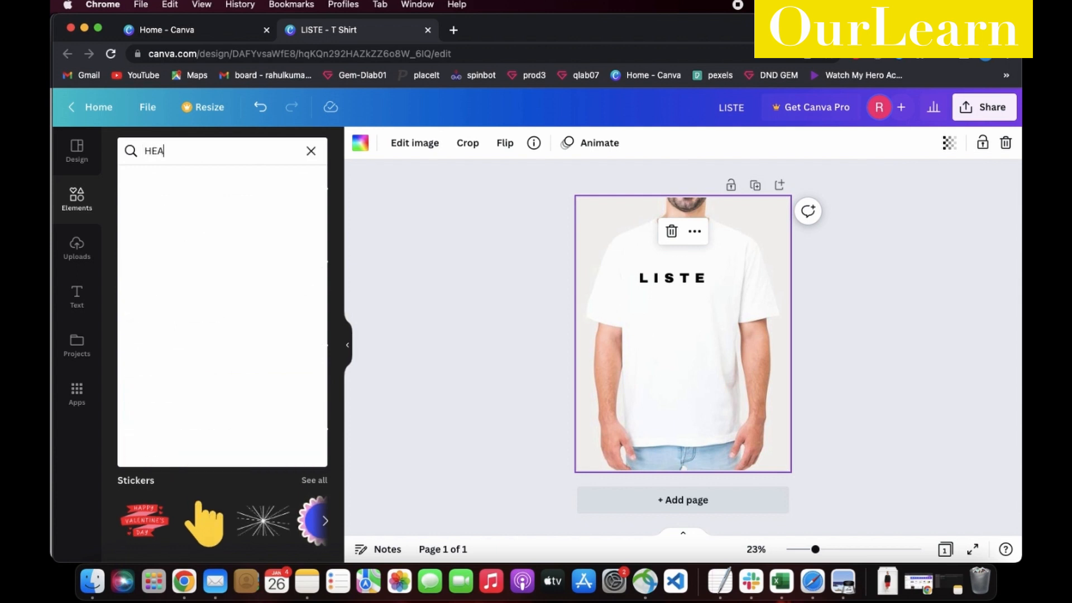
pyautogui.write('D')
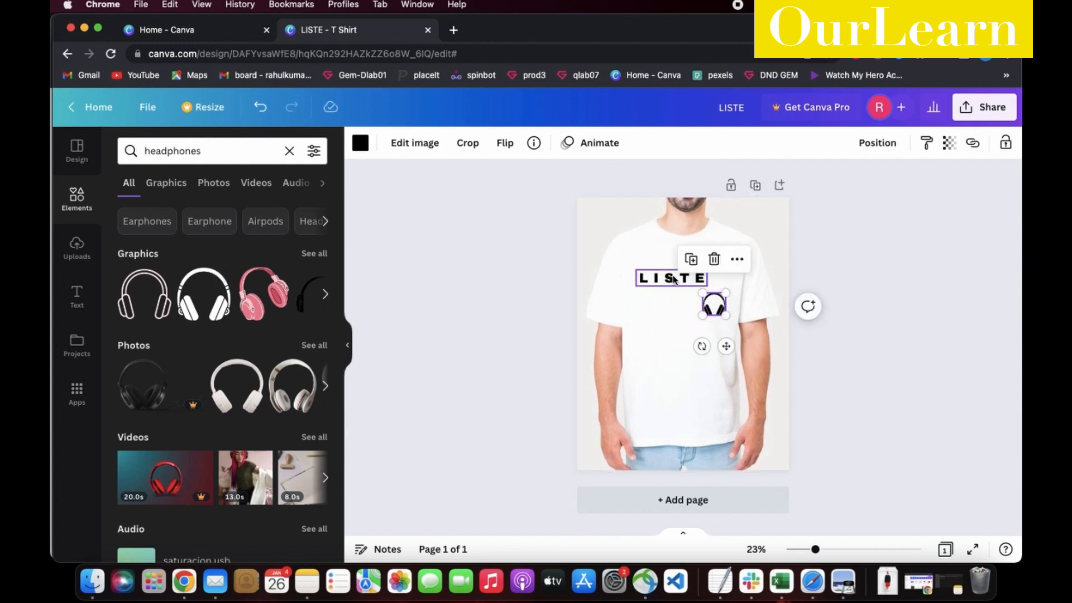
pyautogui.click(672, 278)
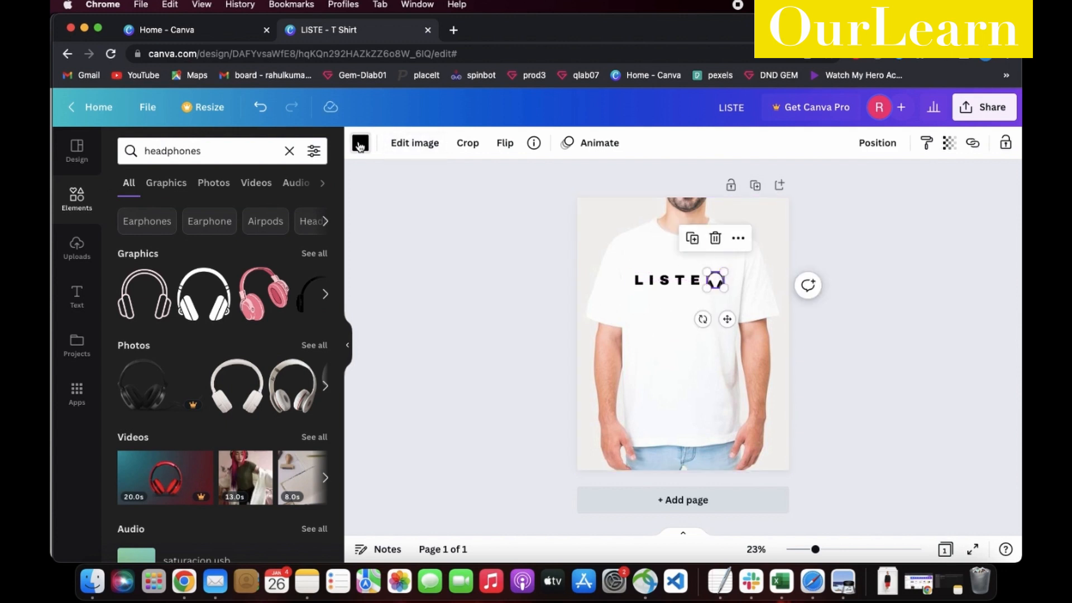
pyautogui.click(359, 143)
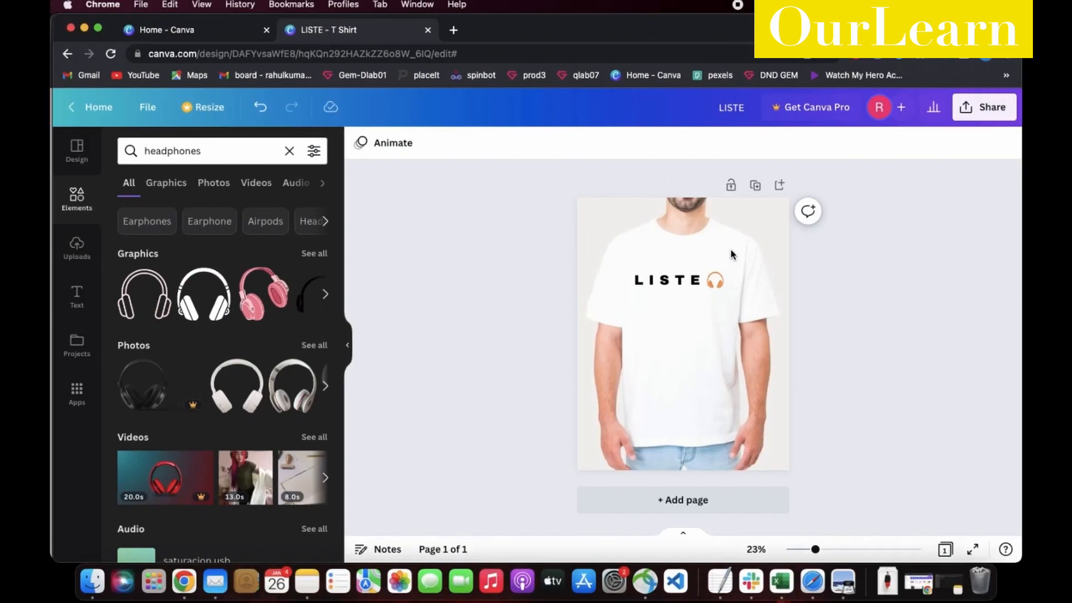
# - Bring up Share > Download with the file type list showing PNG
pyautogui.click(715, 279)
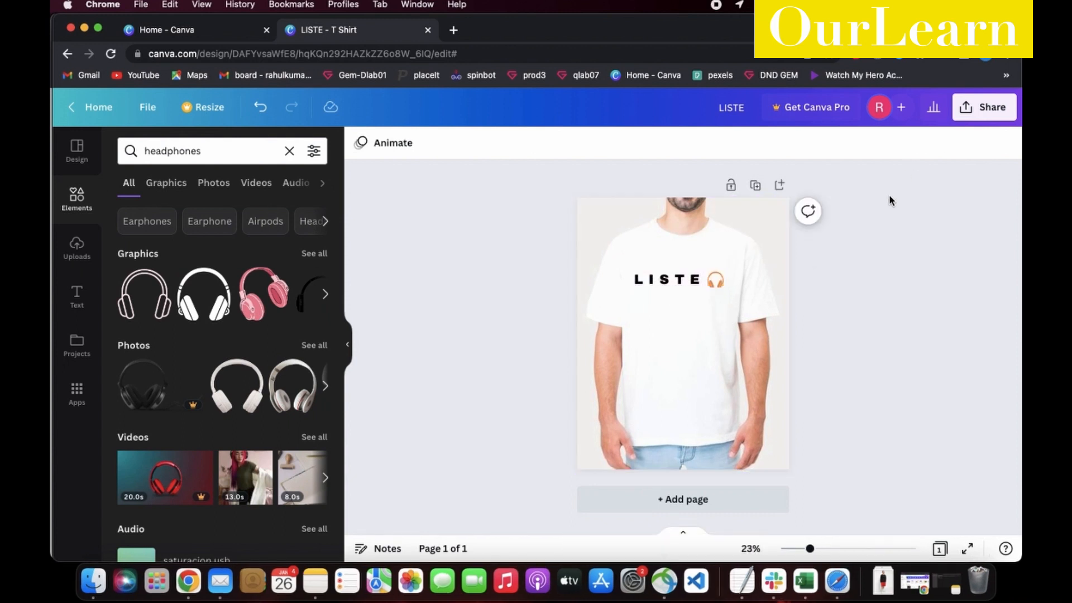
pyautogui.moveTo(914, 178)
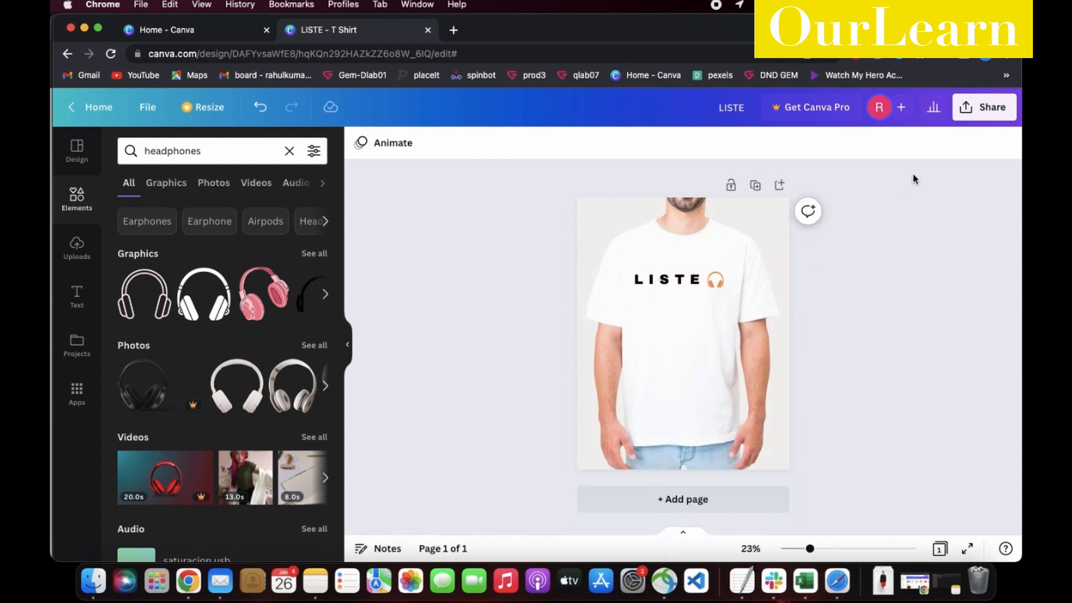
pyautogui.click(985, 107)
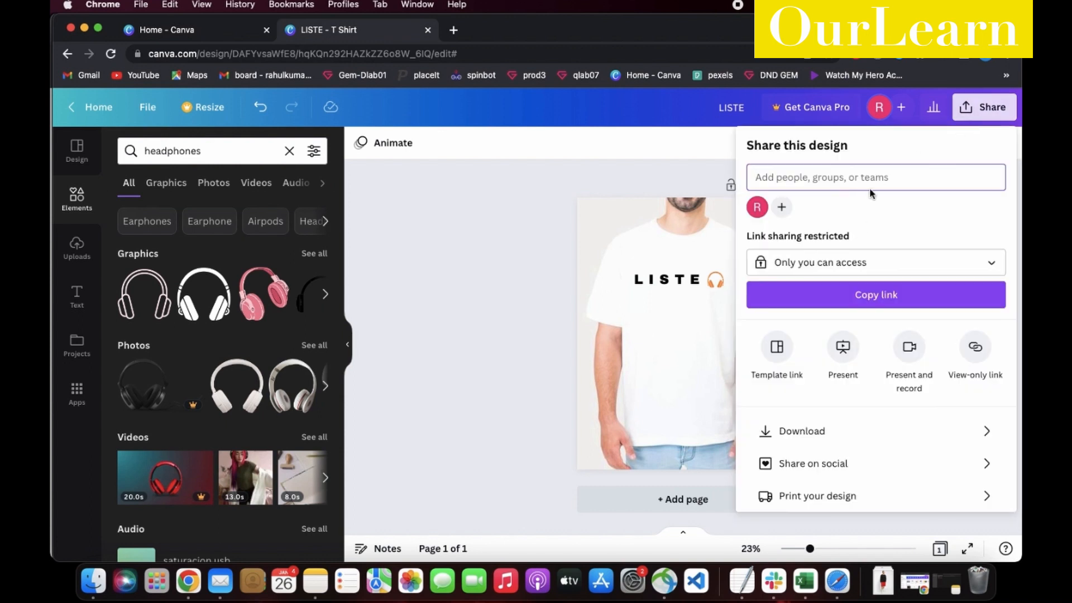
pyautogui.moveTo(834, 435)
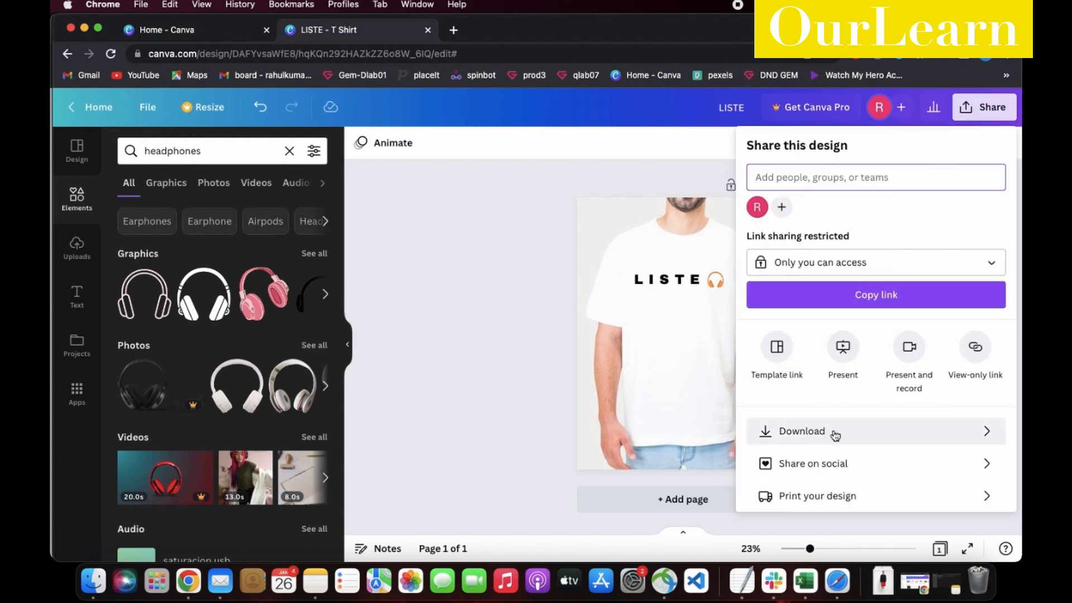
pyautogui.click(801, 431)
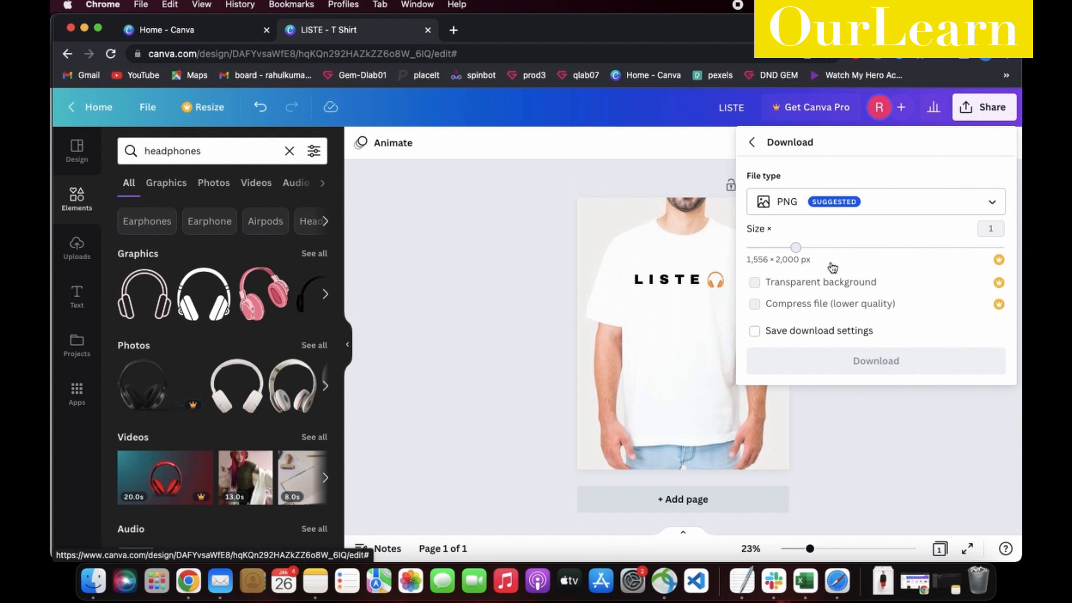
pyautogui.click(874, 201)
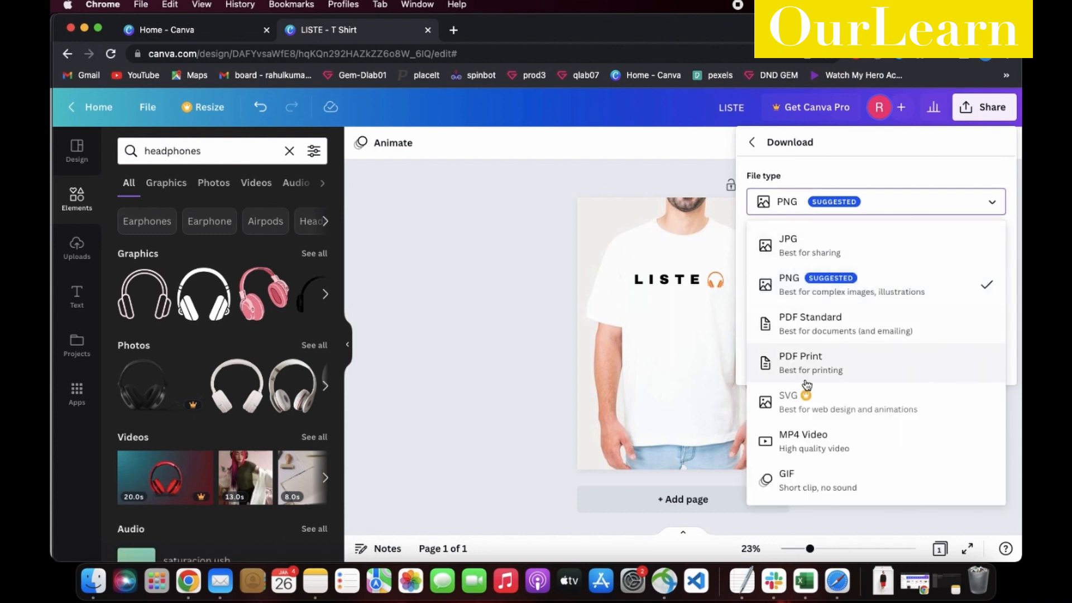